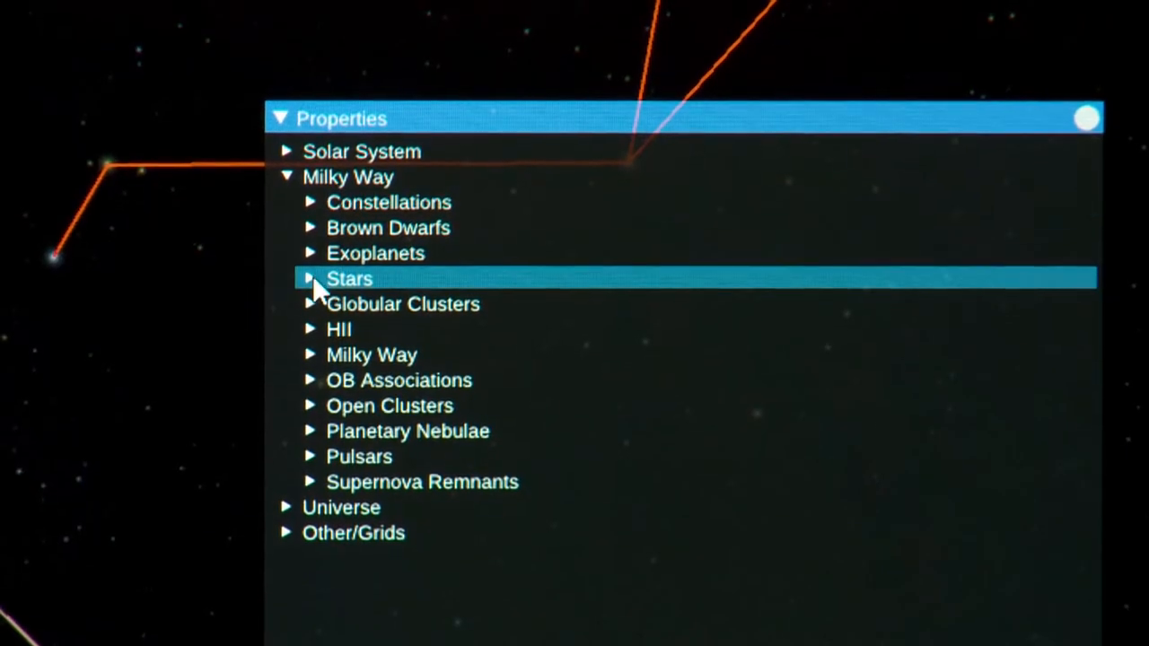
Step: Expand the Milky Way Stars group and open the Stars Labels layer settings
left_click(309, 279)
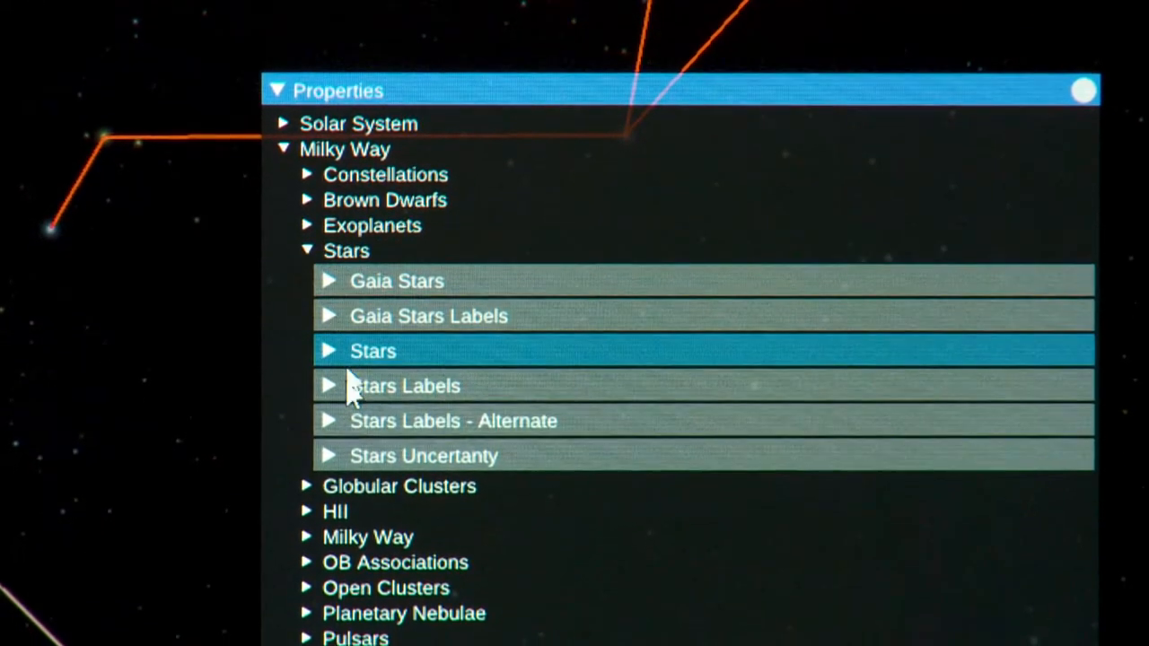
left_click(328, 385)
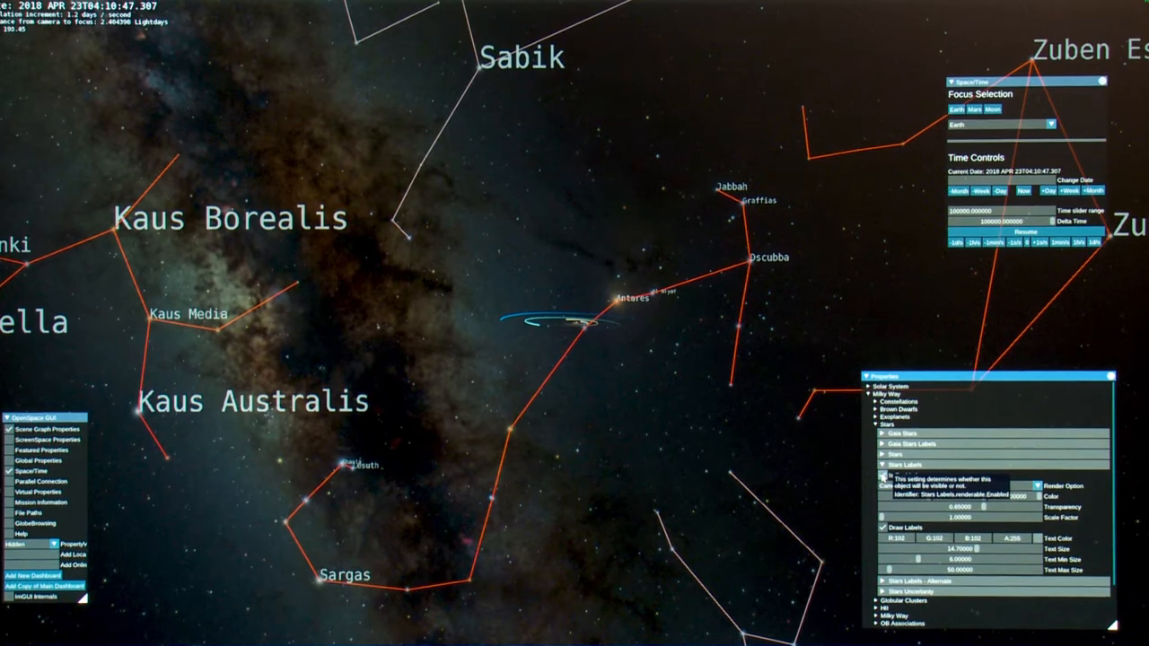
Step: Enable the Stars Labels layer to show names like Antares and Sargas
left_click(883, 475)
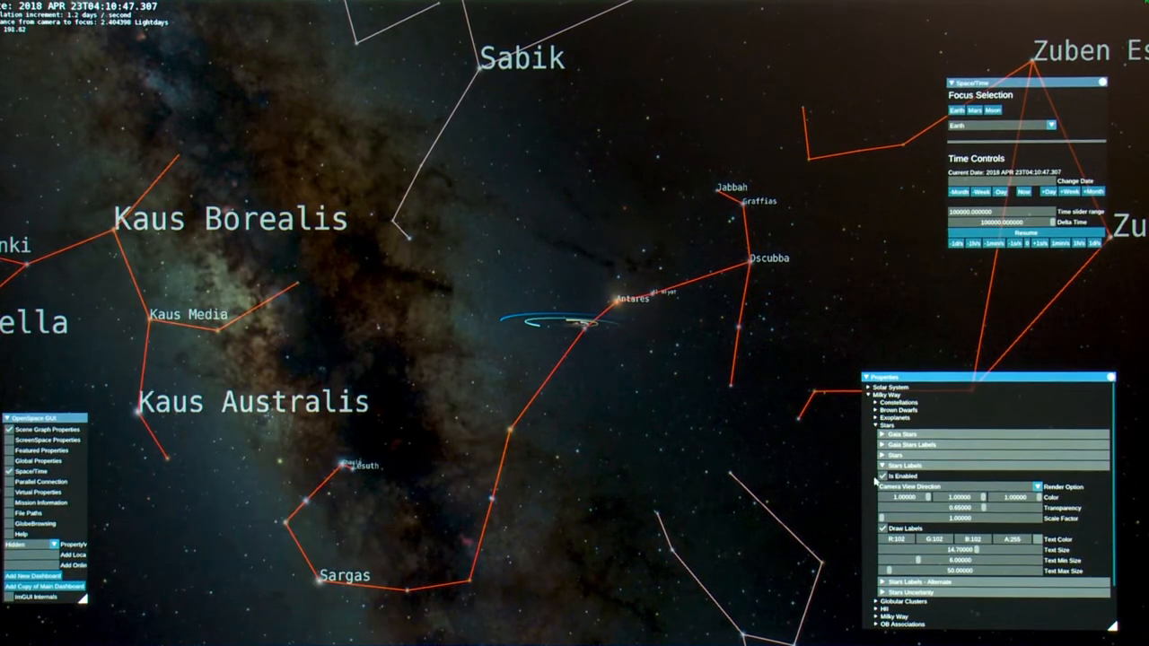